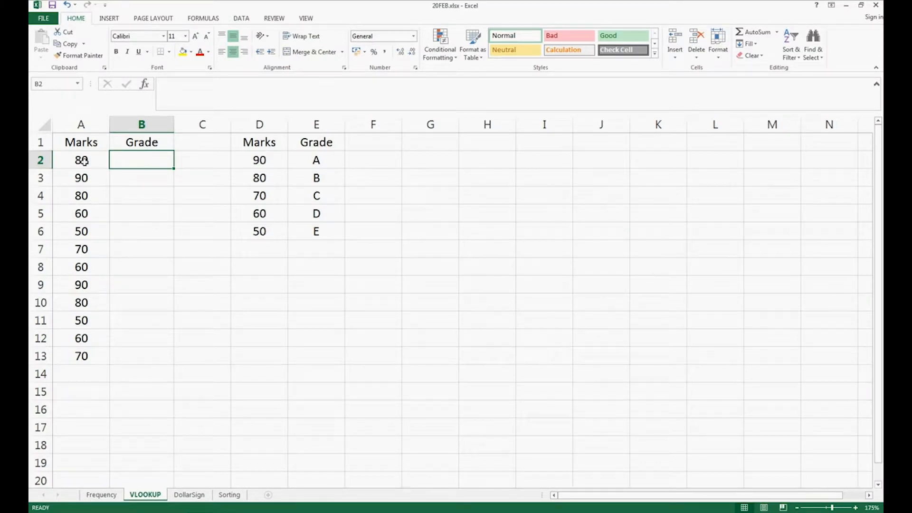
Step: Review the mark 80 in A2 and the D1:E6 grade chart, then settle on B2 for the first grade
click(81, 159)
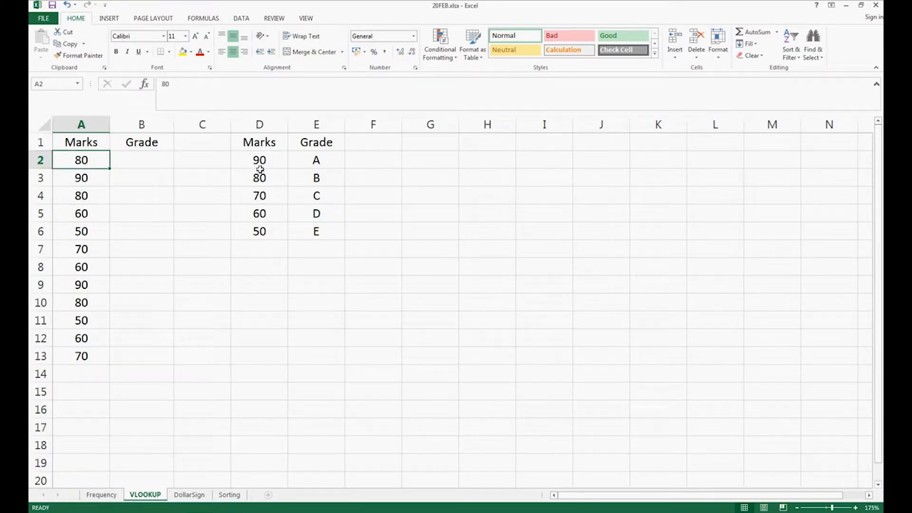
drag(259, 141, 317, 231)
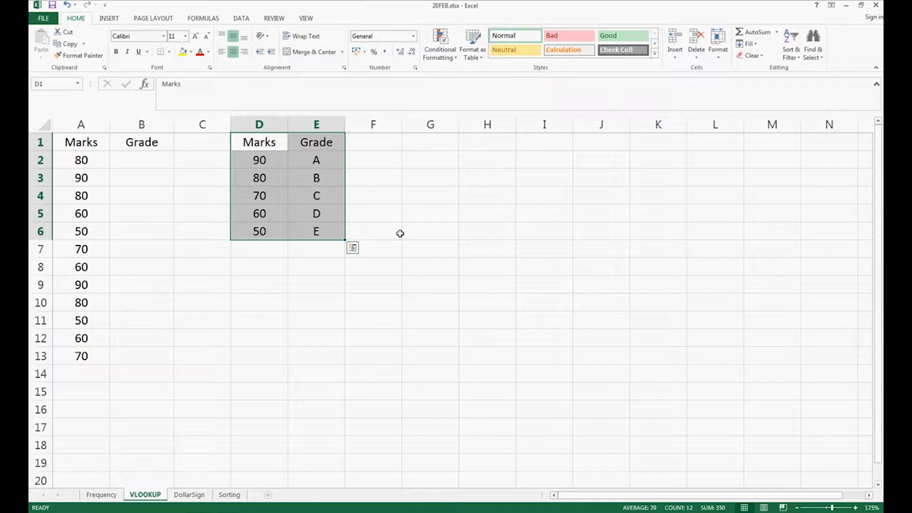
click(141, 160)
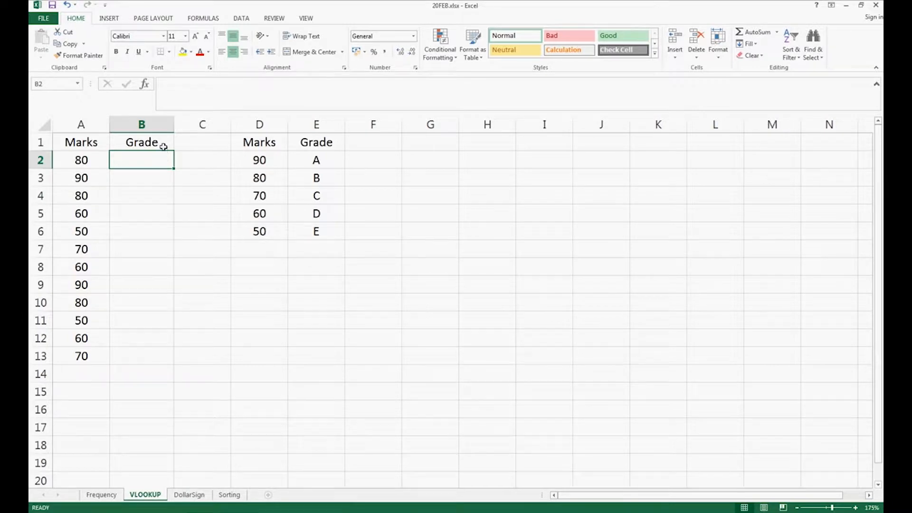
click(81, 159)
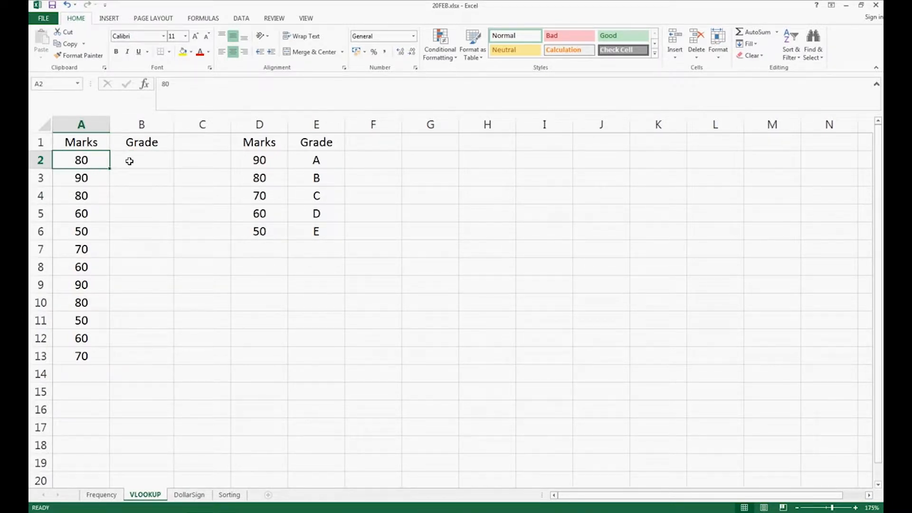
click(141, 159)
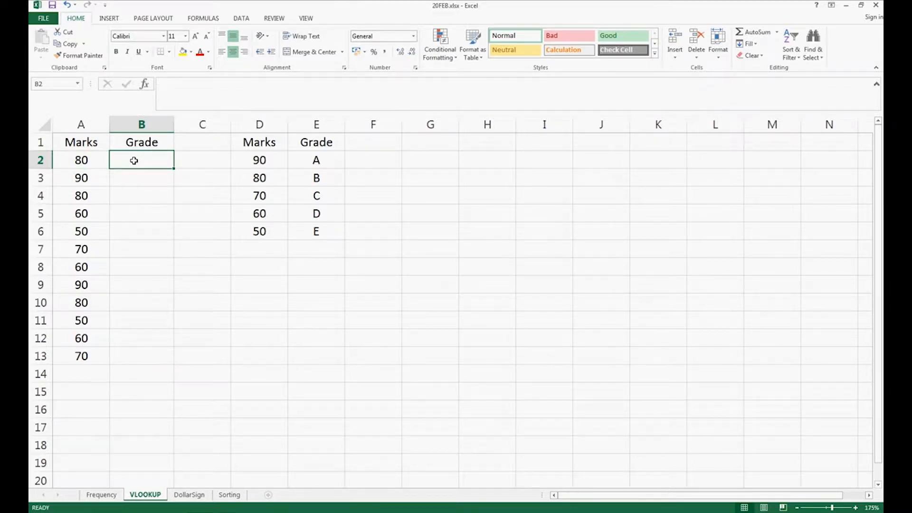
Step: Enter =VLOOKUP(A2, chart, 2, FALSE) in B2 with the chart range locked absolute via F4
text(=VL)
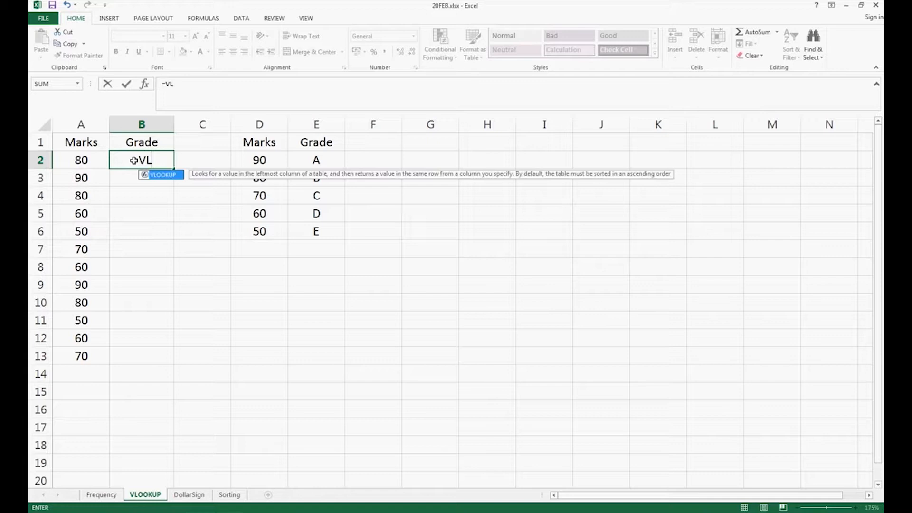
text(OOKUP)
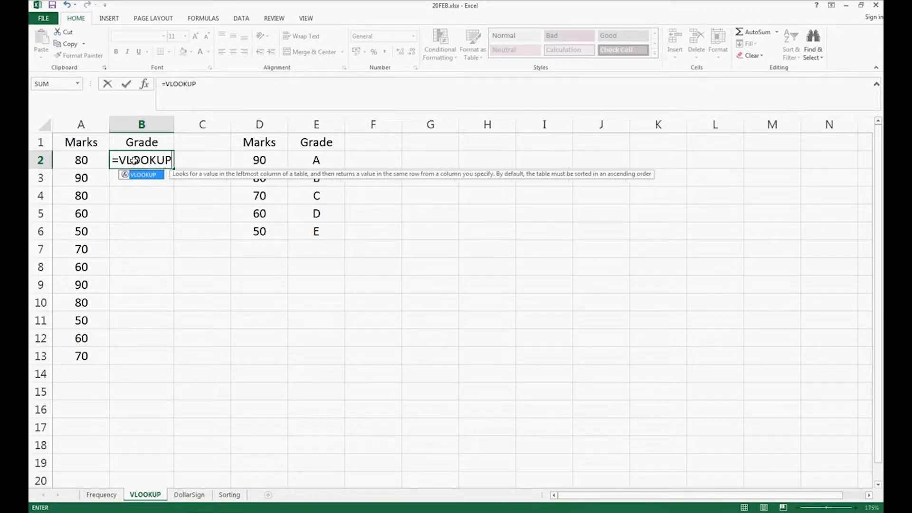
text((A2)
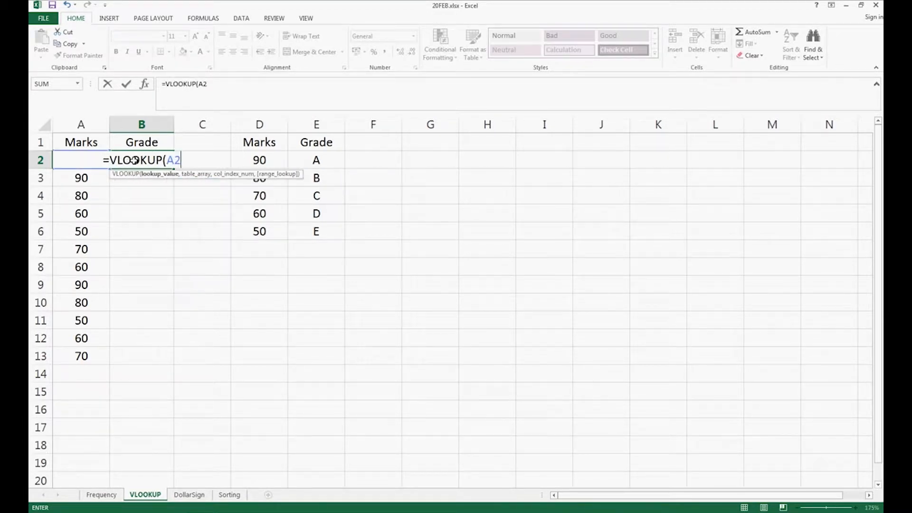
text(, D2:E6)
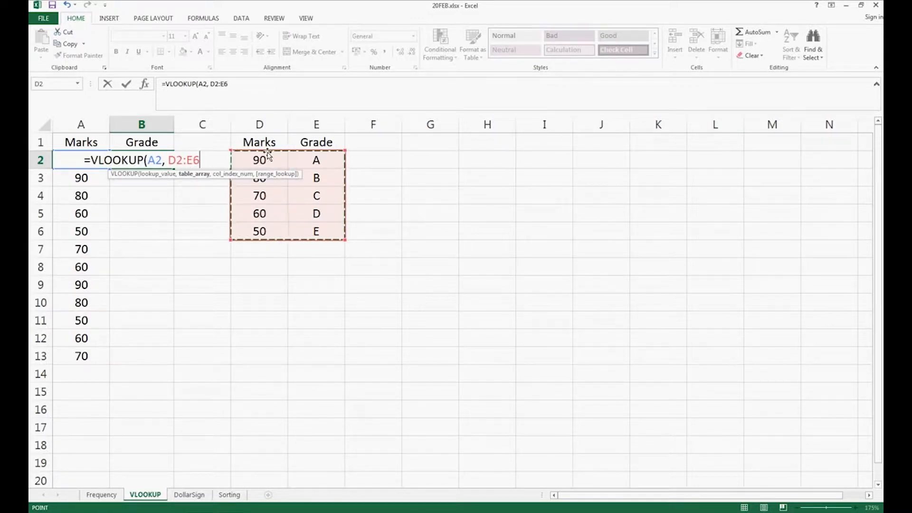
text(, 2,)
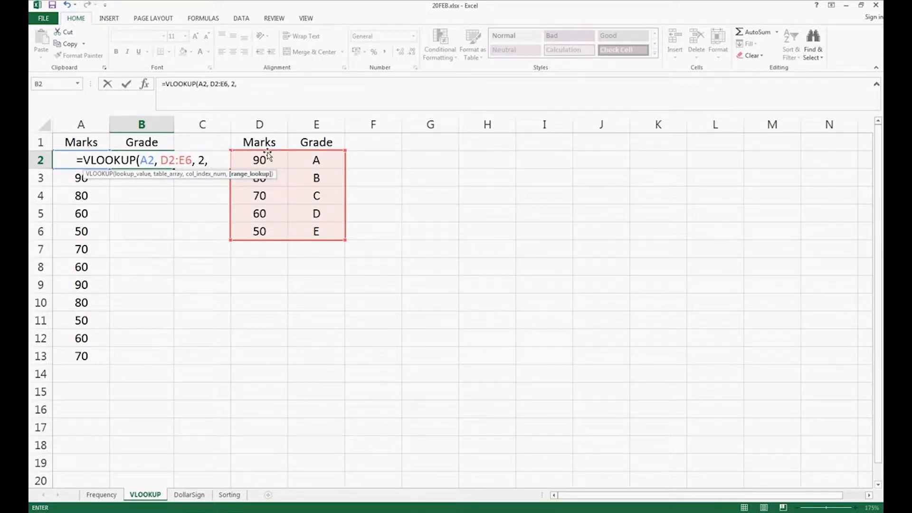
text(FALSE)
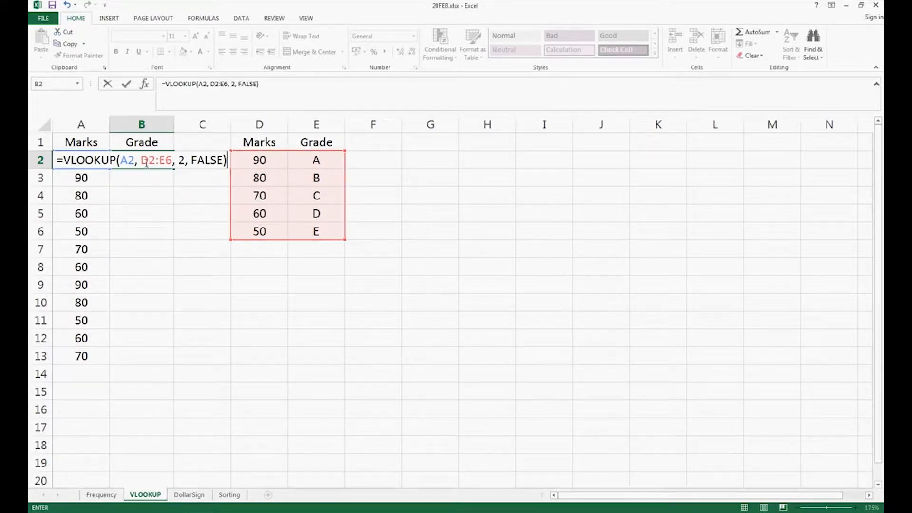
key(f4)
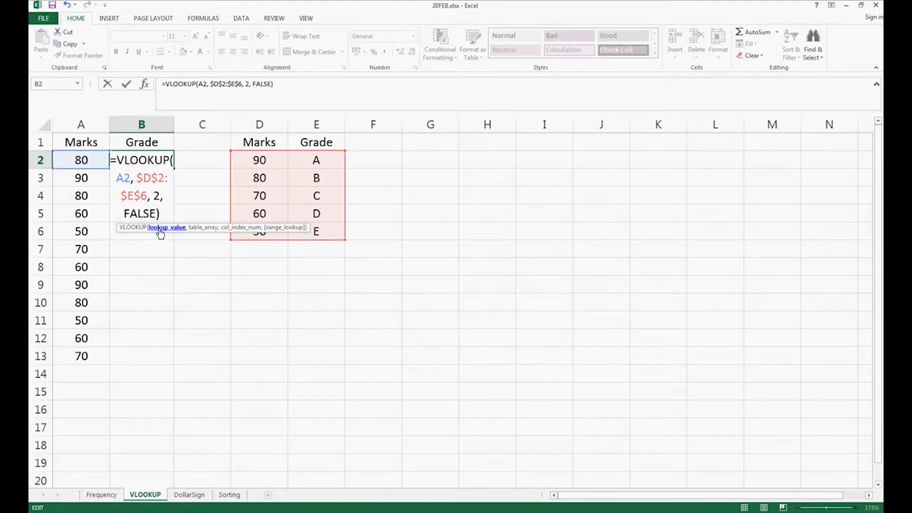
mouse_move(241, 232)
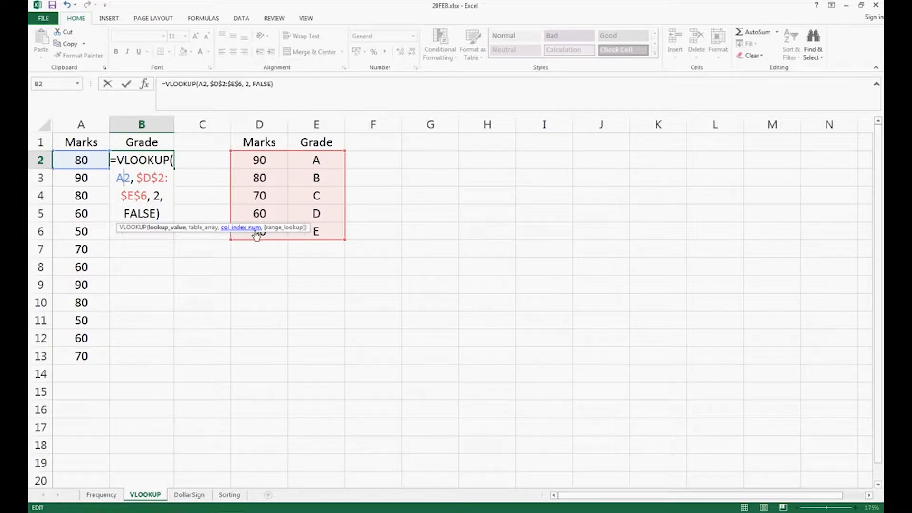
mouse_move(277, 234)
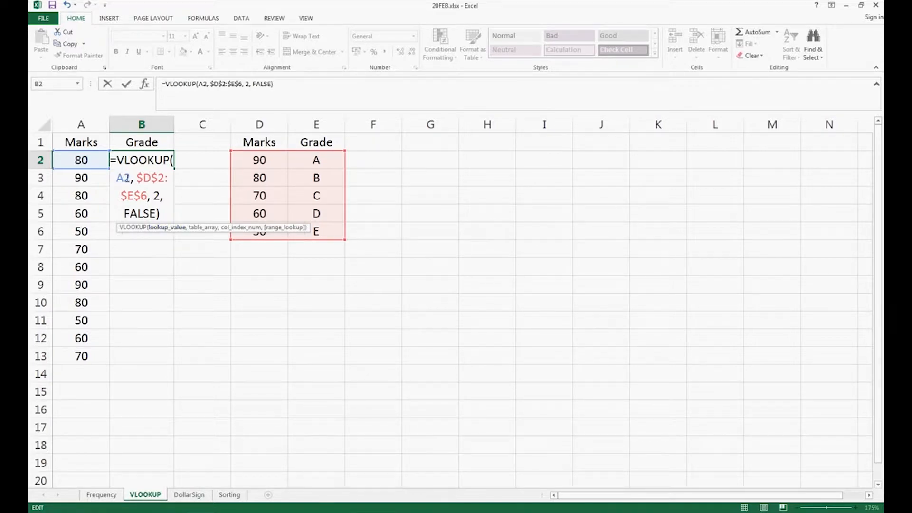
mouse_move(80, 160)
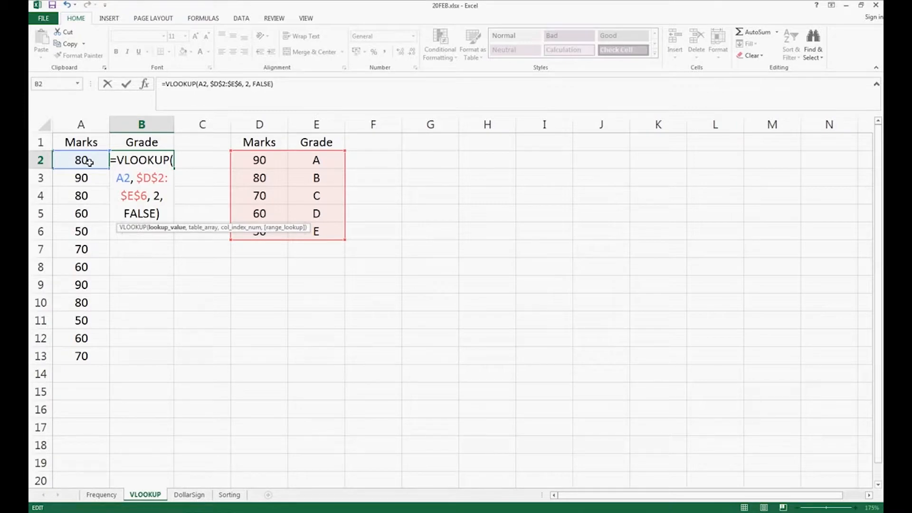
mouse_move(202, 233)
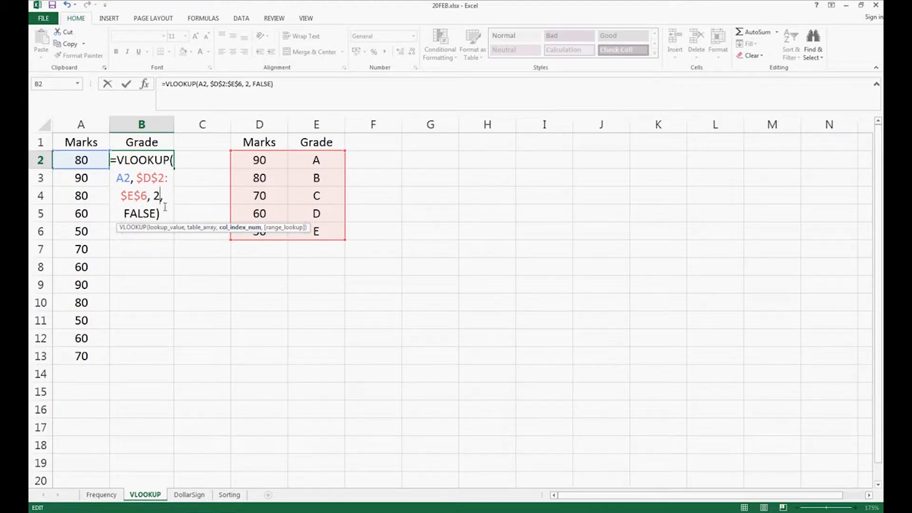
mouse_move(165, 195)
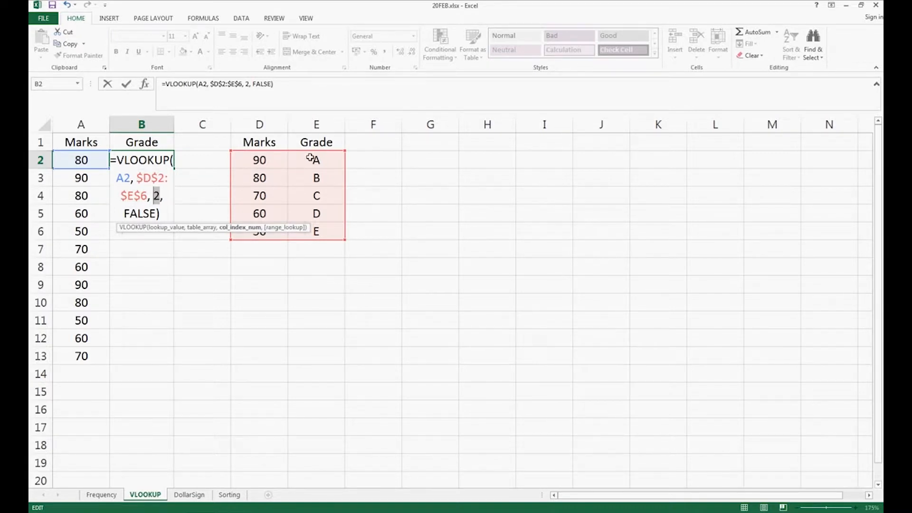
mouse_move(316, 177)
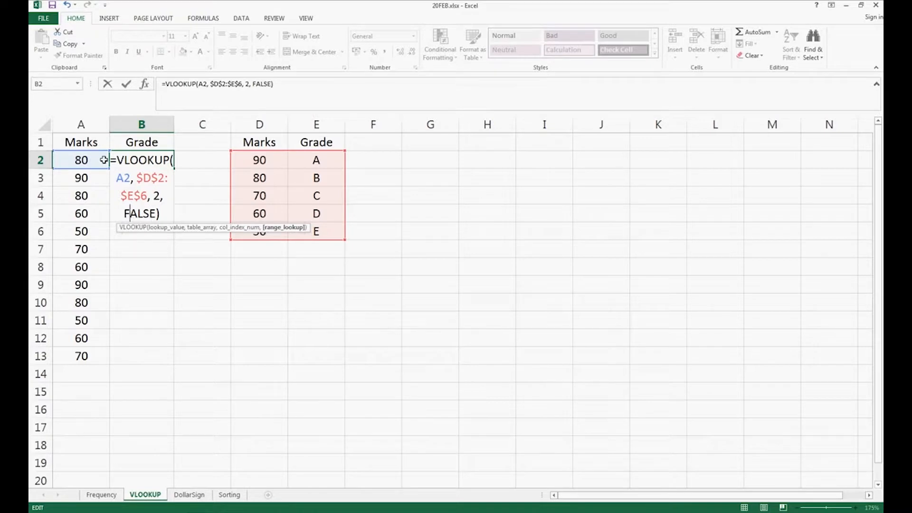
mouse_move(226, 175)
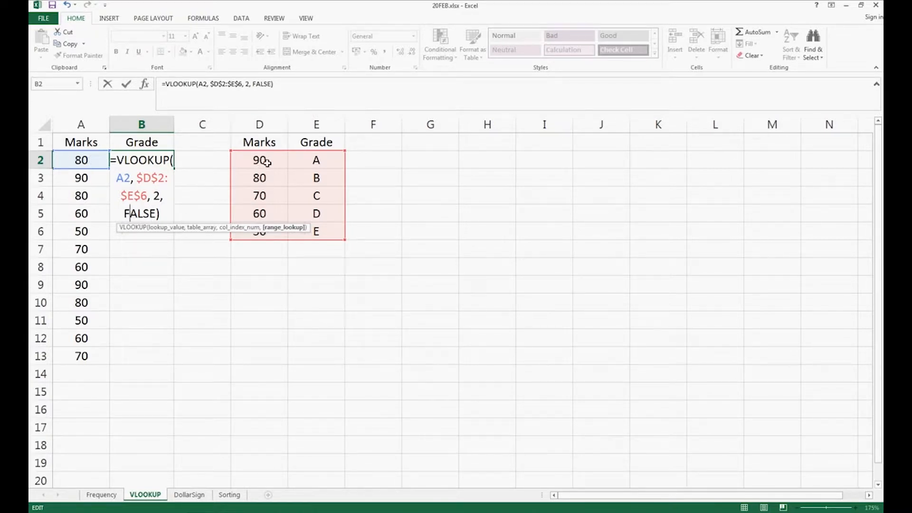
mouse_move(268, 228)
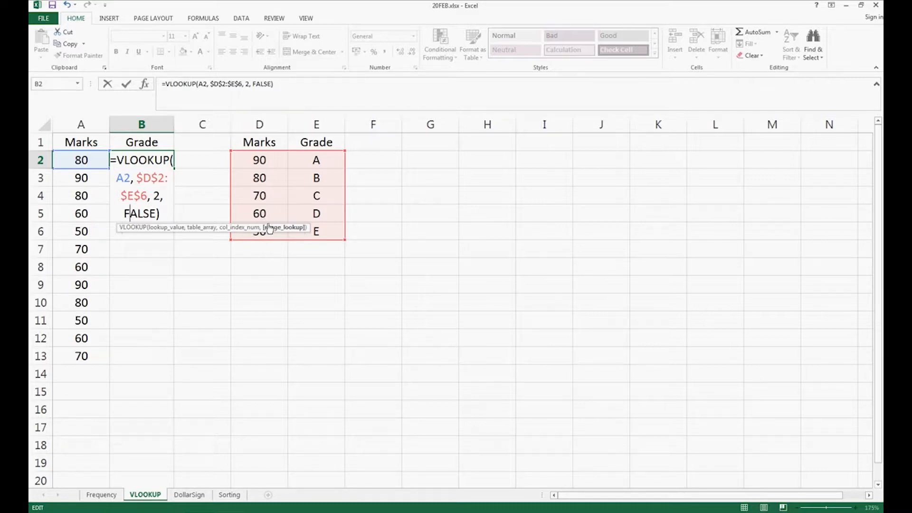
mouse_move(274, 179)
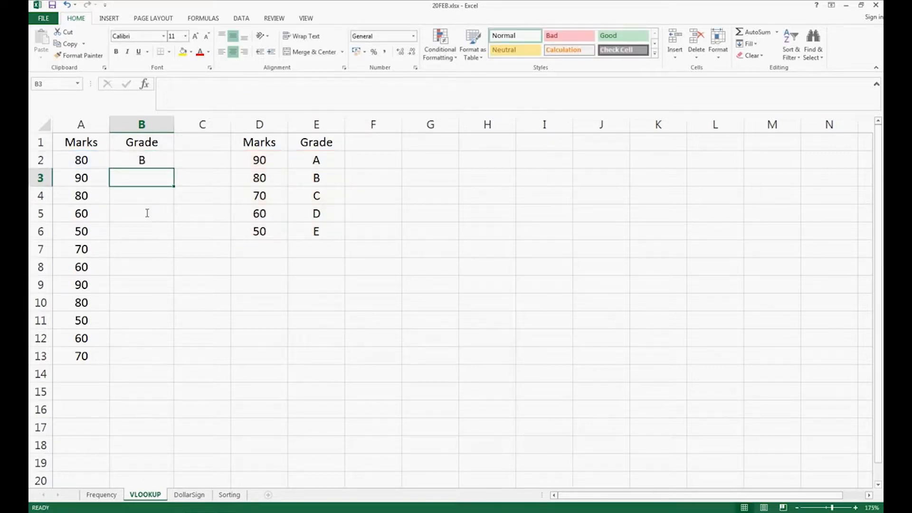
Step: Check the grade formula in row 2 and a copied one further down the column
click(81, 160)
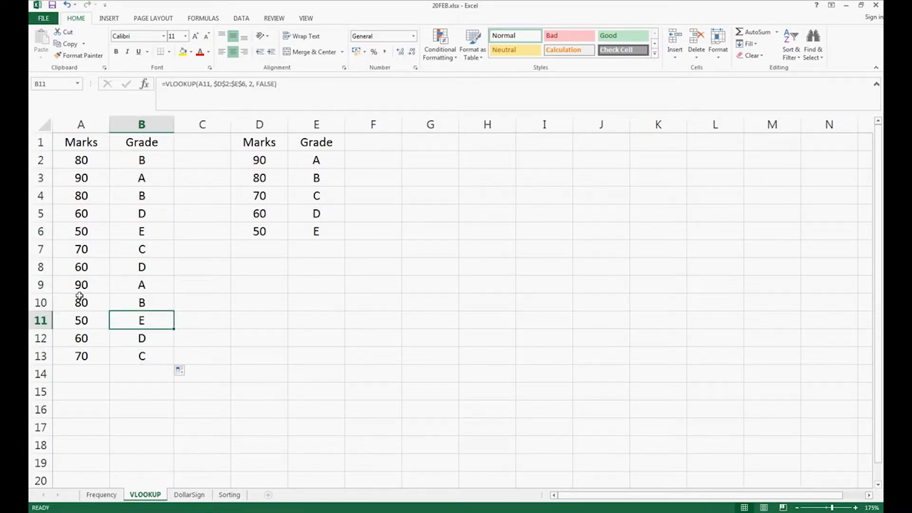
click(81, 231)
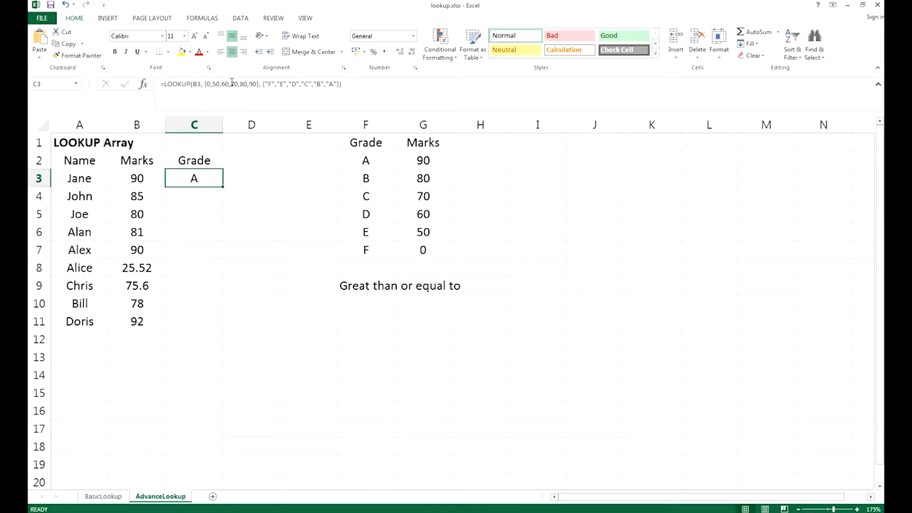
Step: Edit C3's LOOKUP array formula mapping marks {0,50,60,70,80,90} to grades F–A
double_click(194, 178)
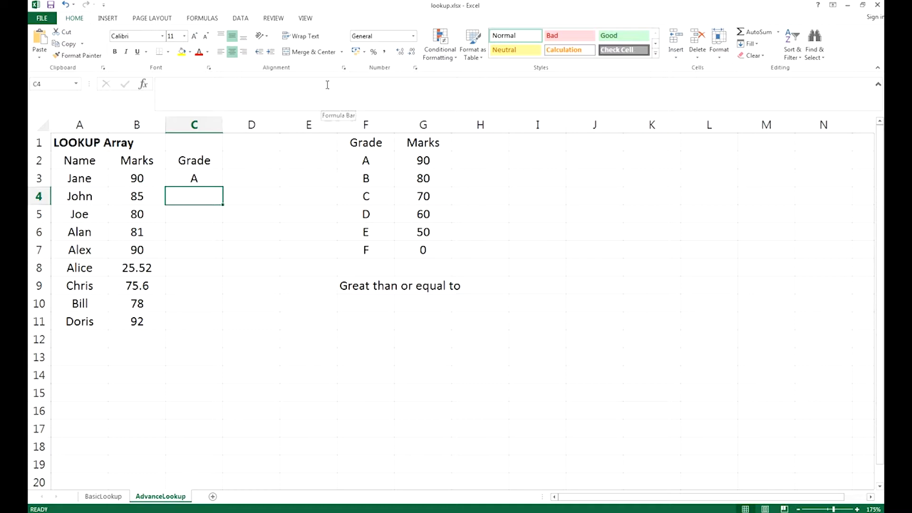
click(194, 178)
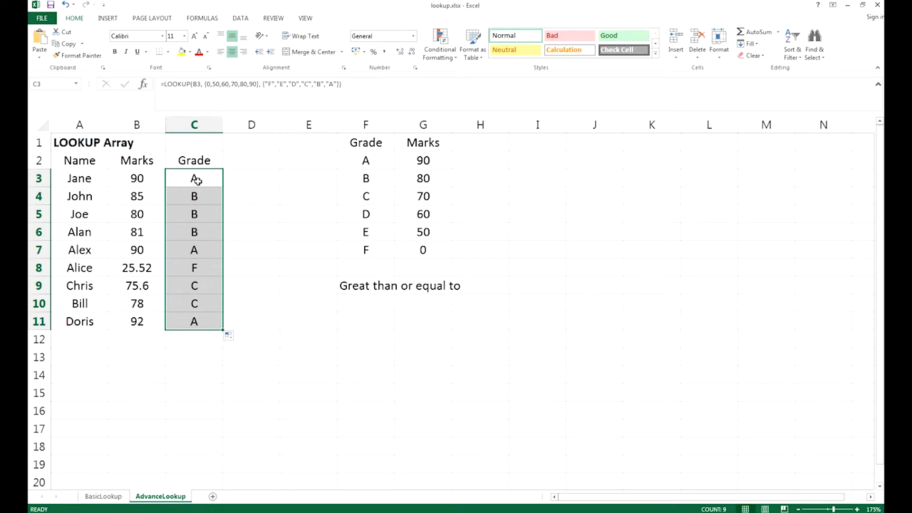
double_click(194, 196)
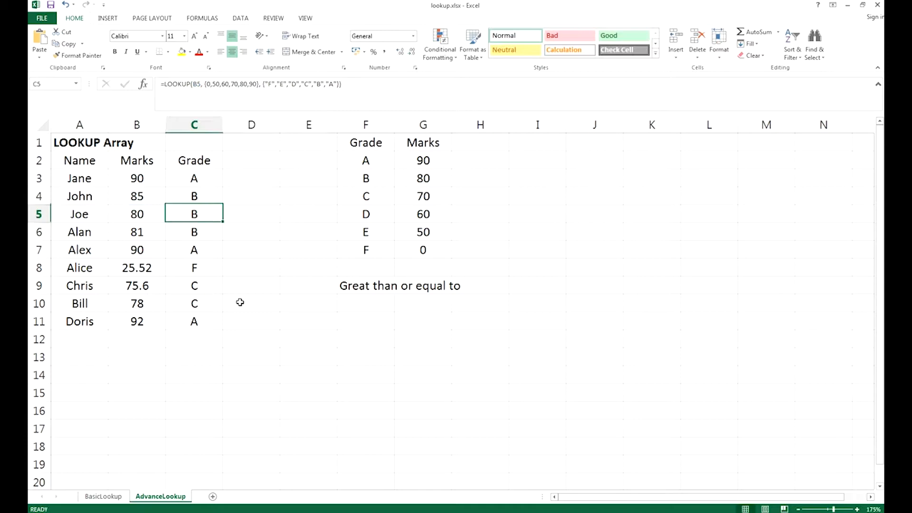
click(194, 196)
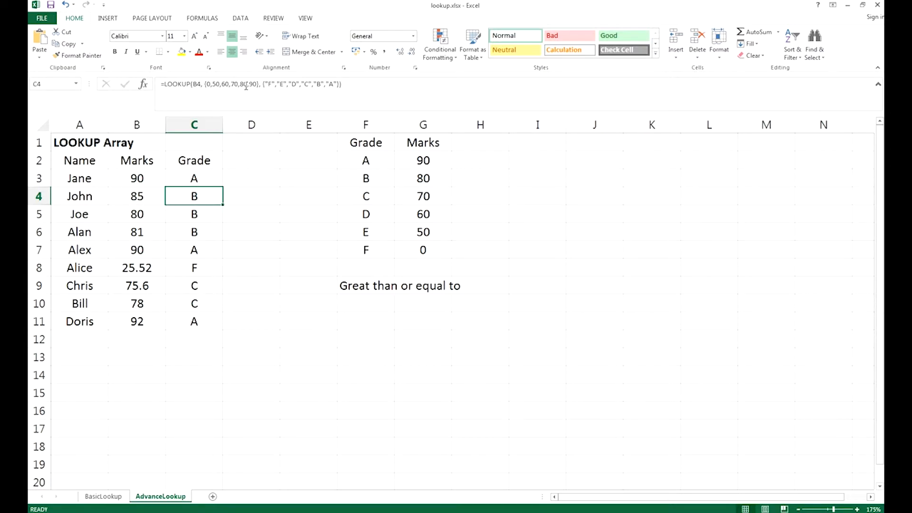
double_click(193, 195)
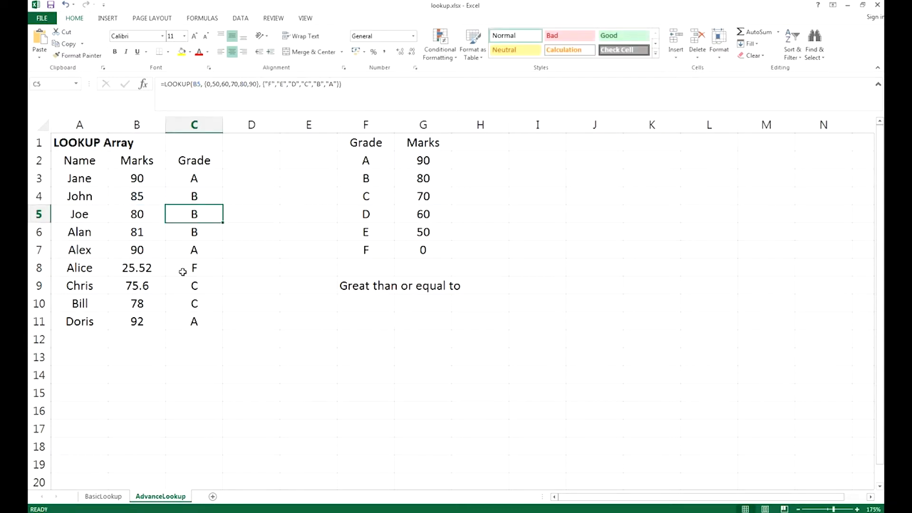
click(194, 268)
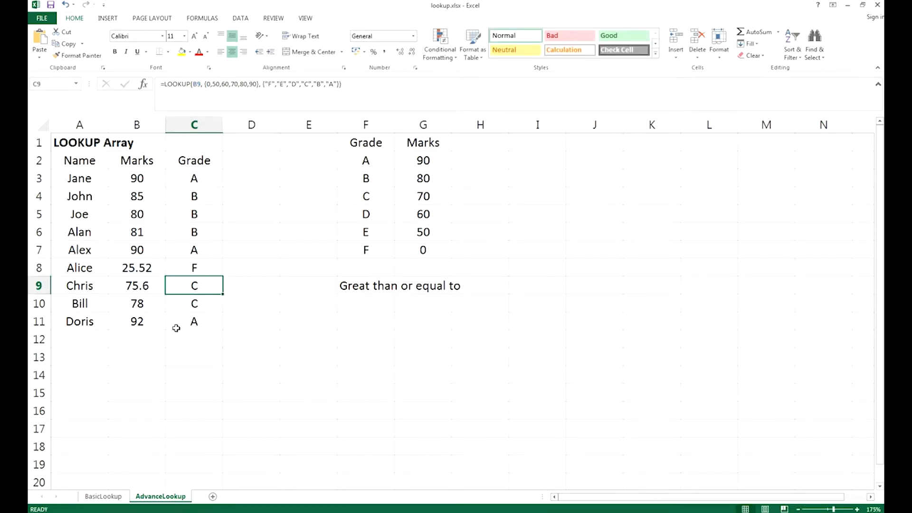
click(194, 303)
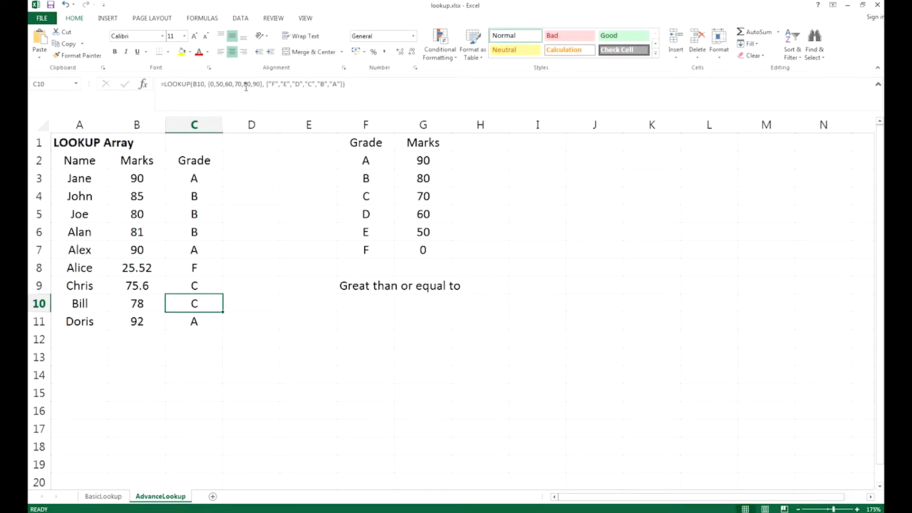
text(=LOOKUP()
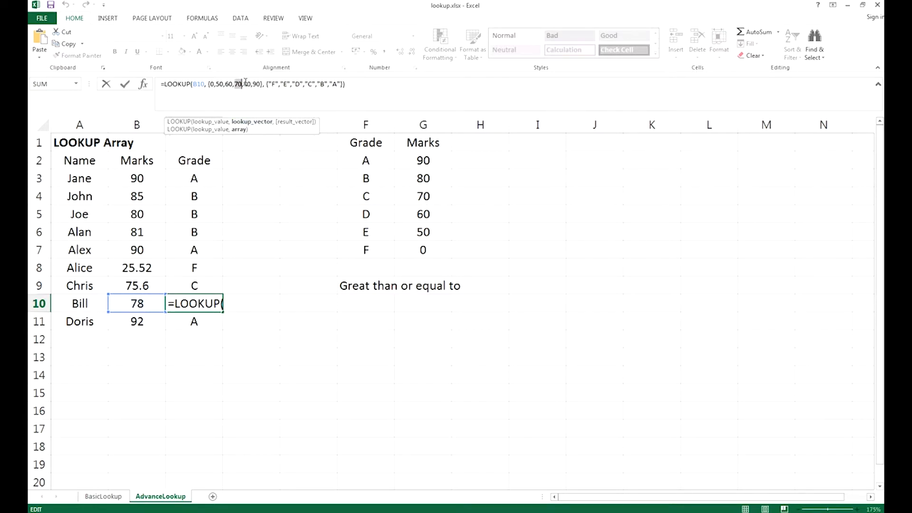
text(80)
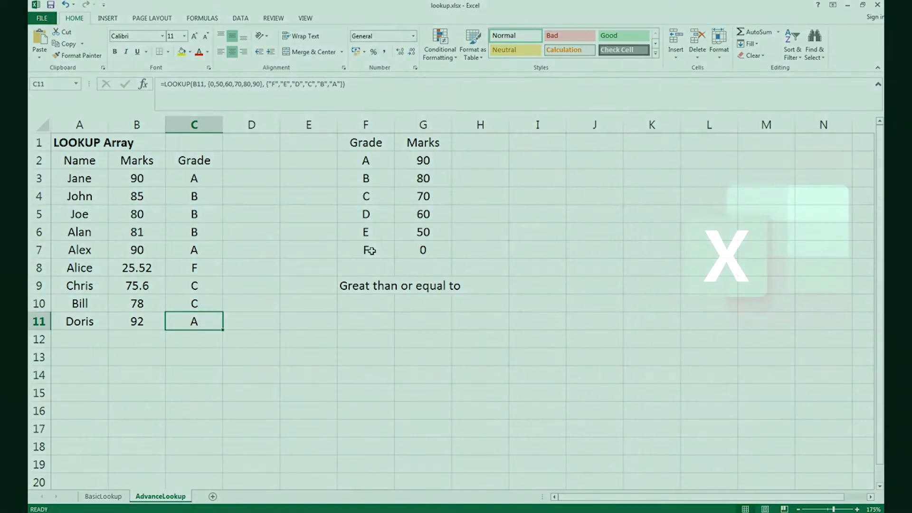
Step: Switch to the HLOOKUP sheet and clear the chart selection
click(217, 496)
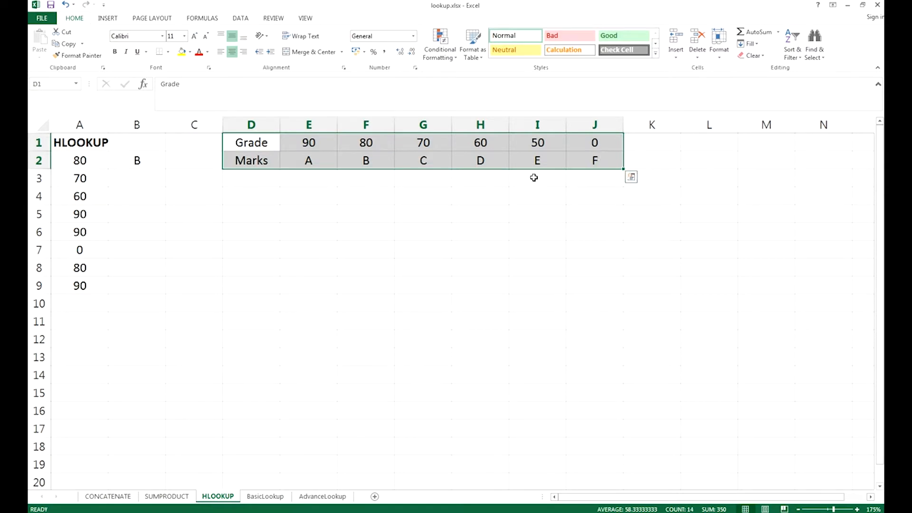
mouse_move(563, 173)
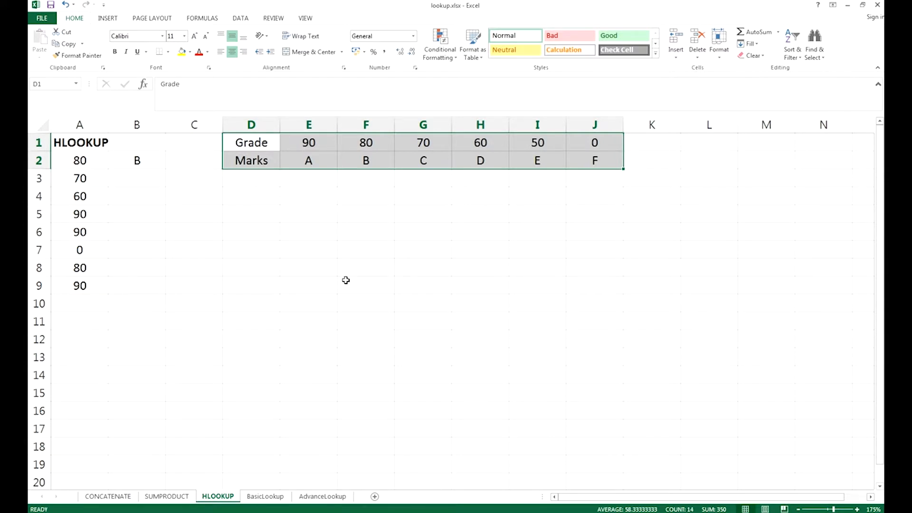
click(251, 178)
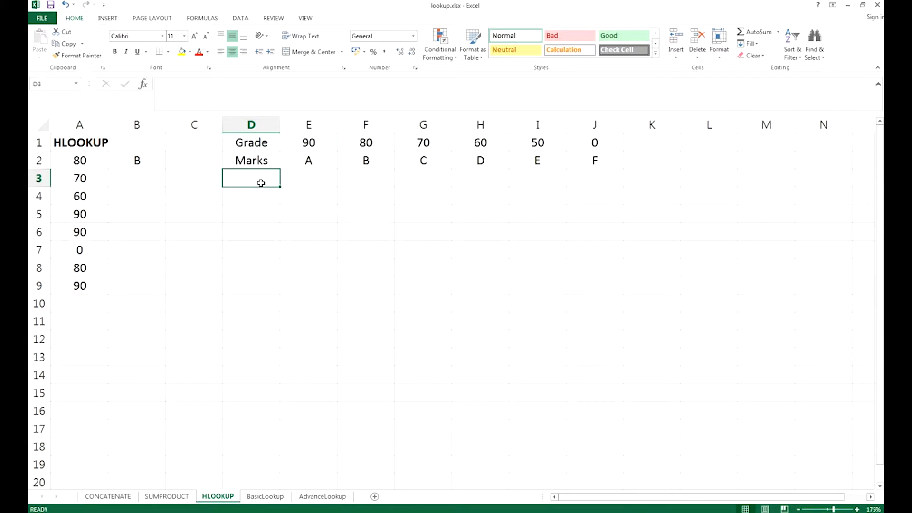
click(137, 160)
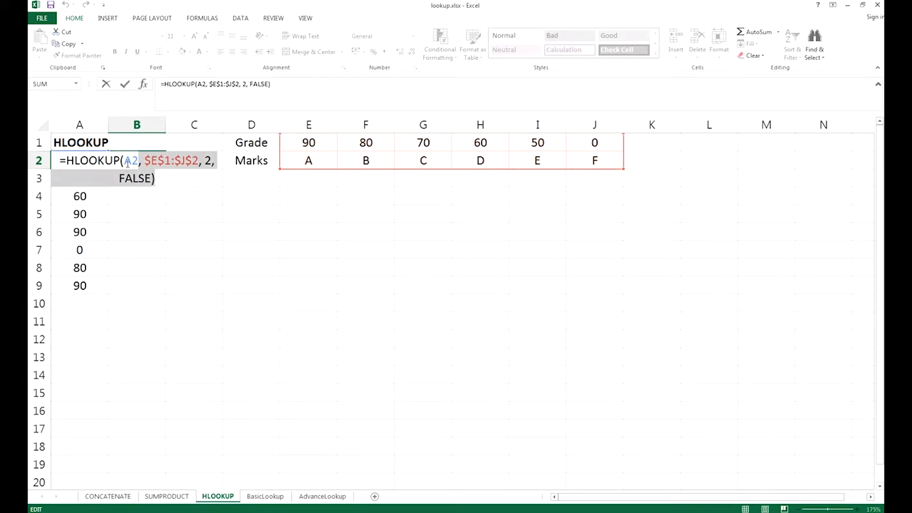
key(enter)
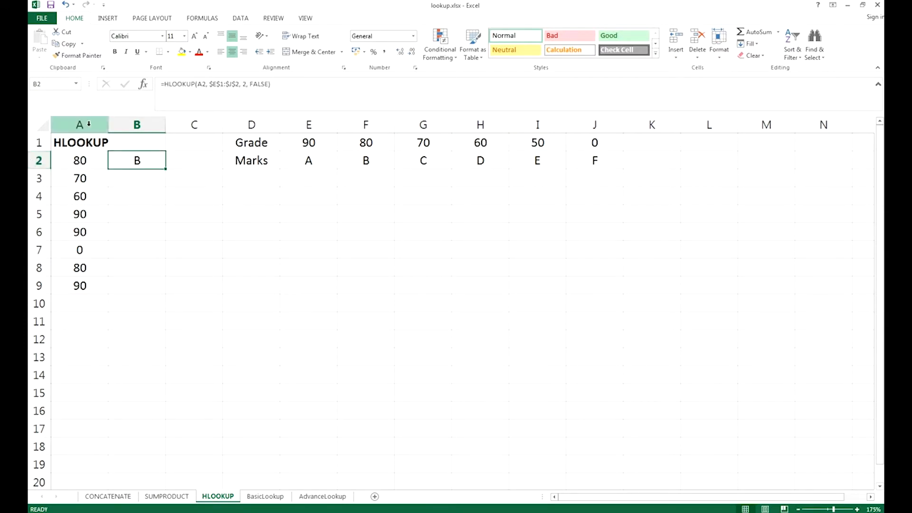
click(80, 160)
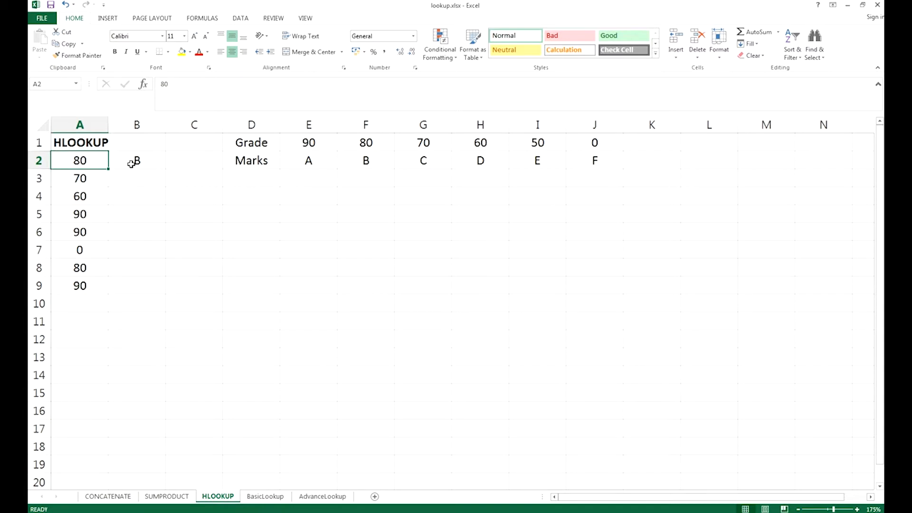
click(137, 159)
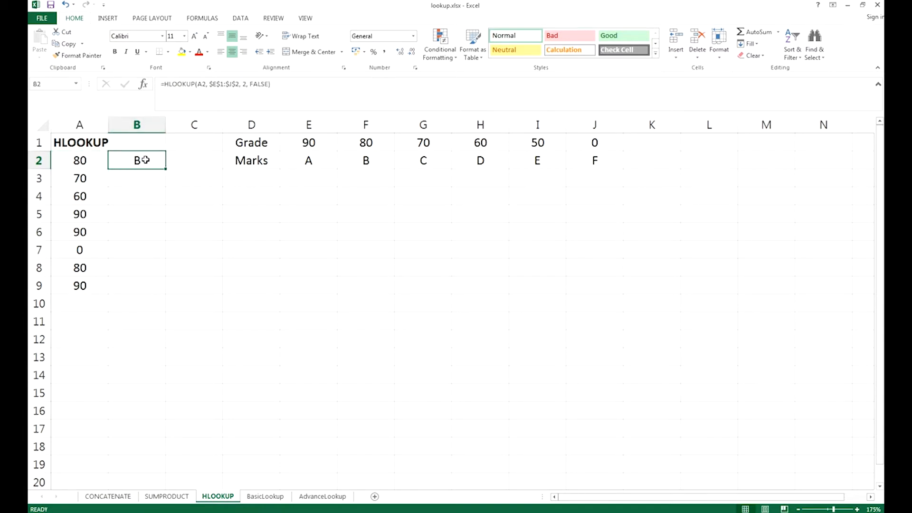
mouse_move(79, 247)
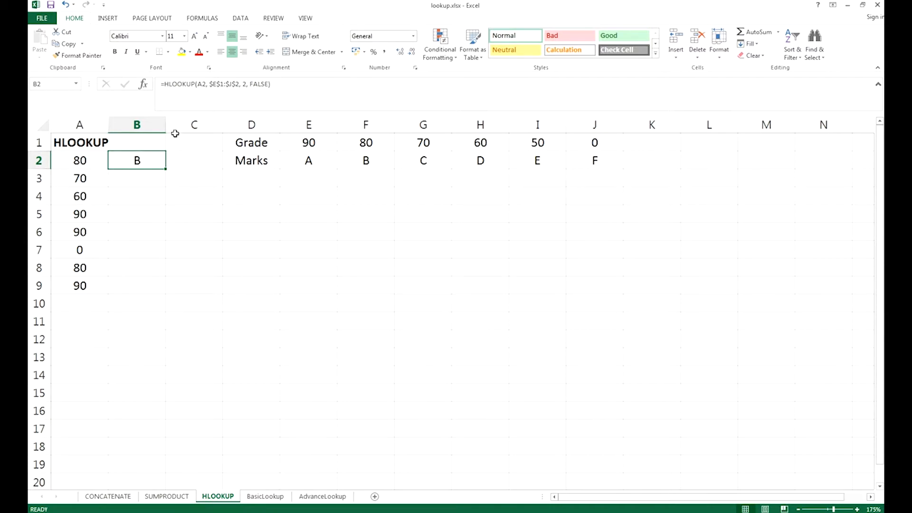
double_click(137, 159)
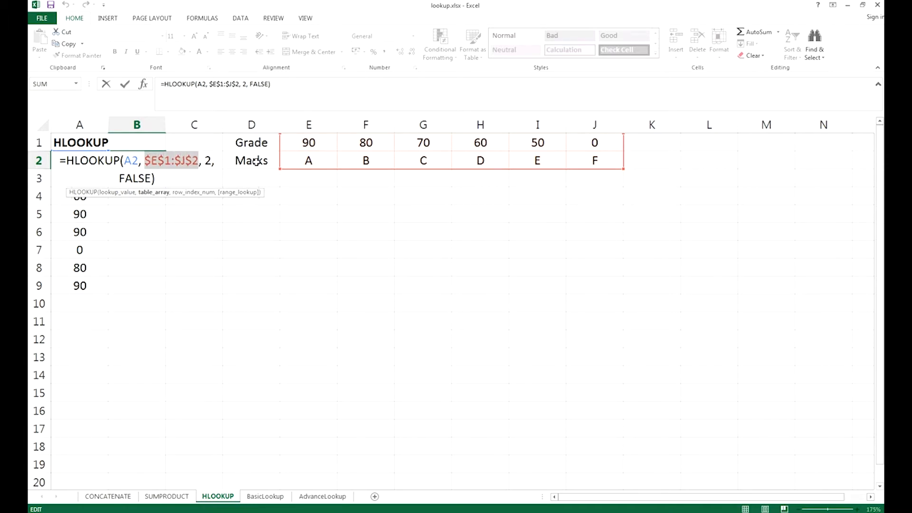
mouse_move(326, 172)
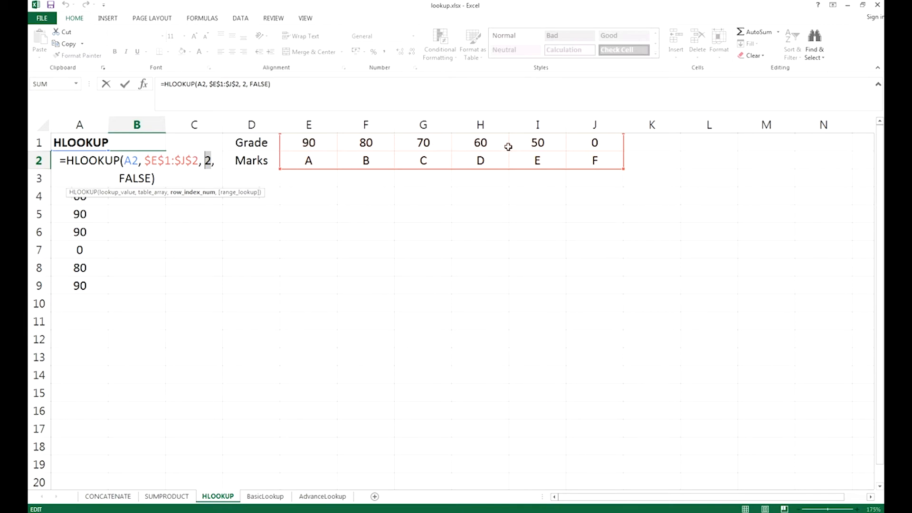
mouse_move(466, 143)
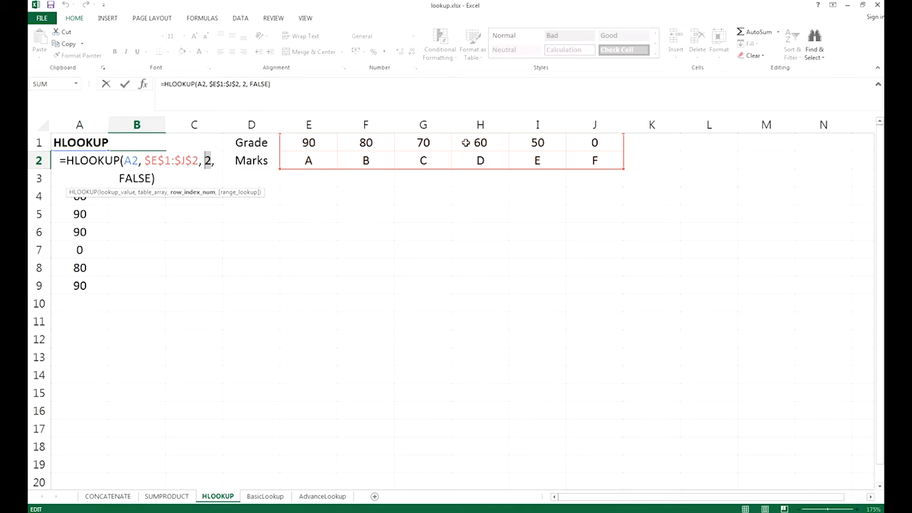
mouse_move(309, 180)
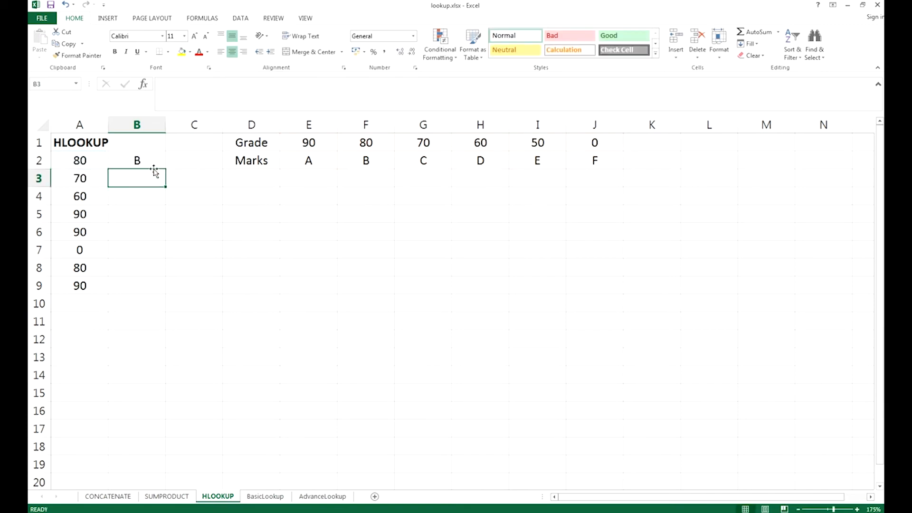
Step: Relabel the chart rows as Marks and Grades, then return to the B2 grade formula
click(136, 159)
text(Mar)
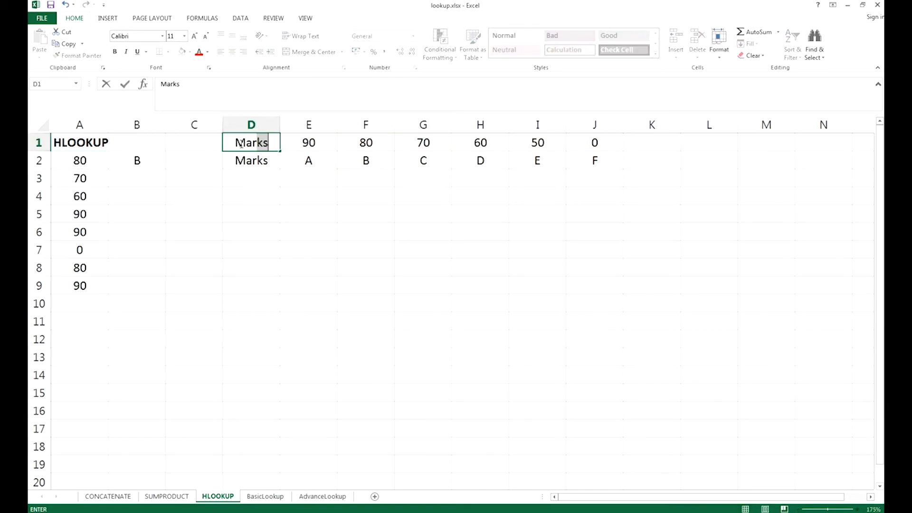
text(Grades)
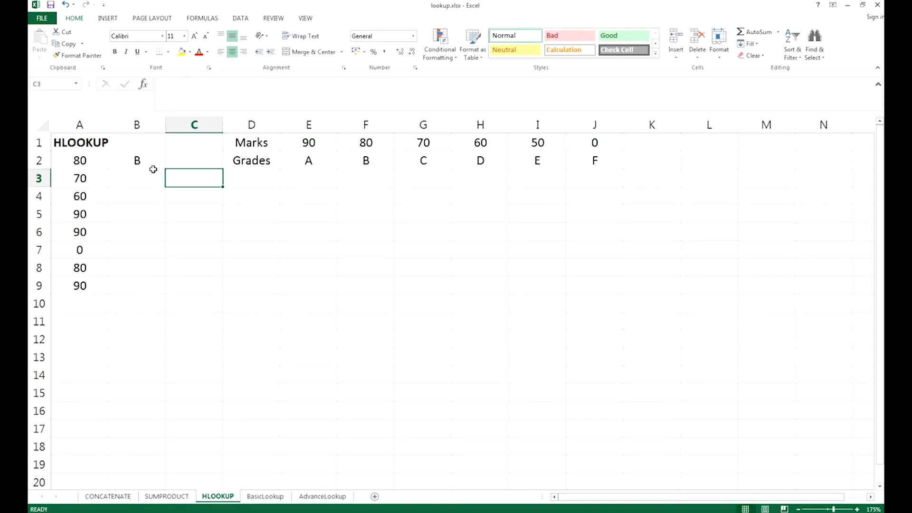
click(137, 161)
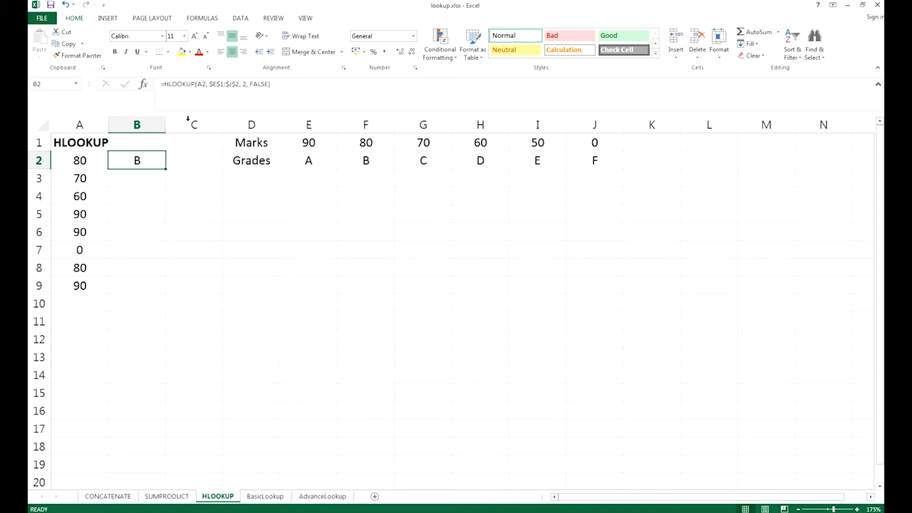
mouse_move(149, 160)
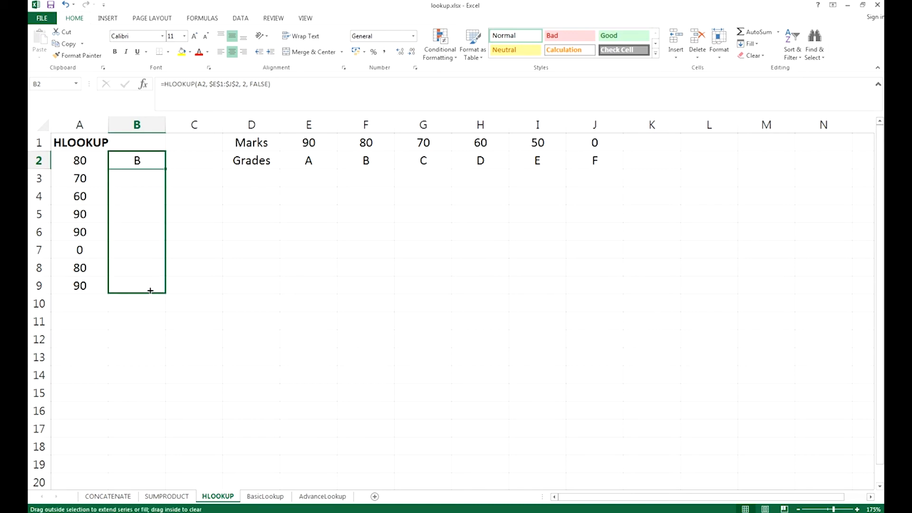
Step: Fill the HLOOKUP grade formula from B2 down to B9 and verify rows 6 and 9
drag(137, 159, 151, 290)
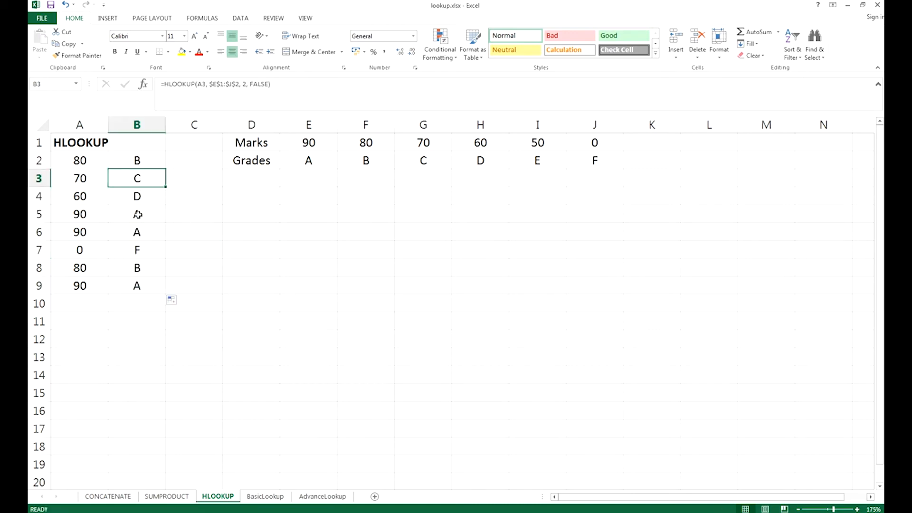
click(136, 232)
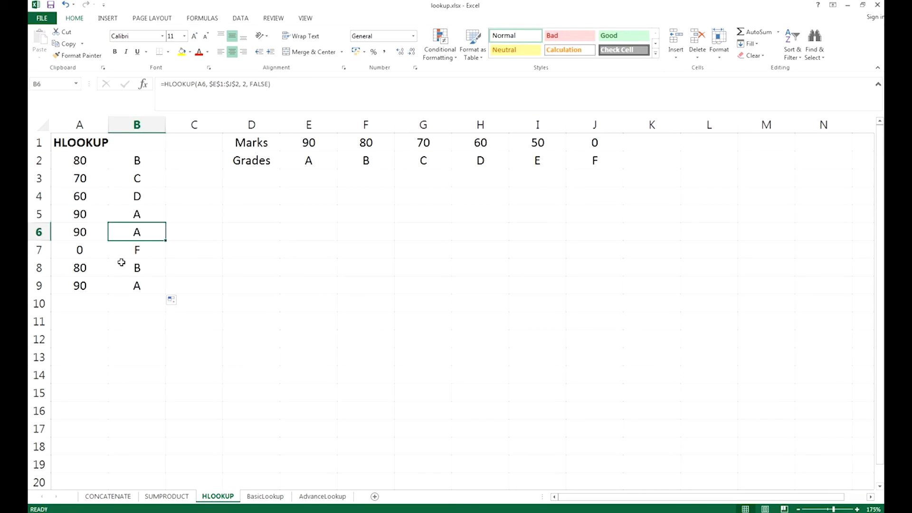
click(137, 285)
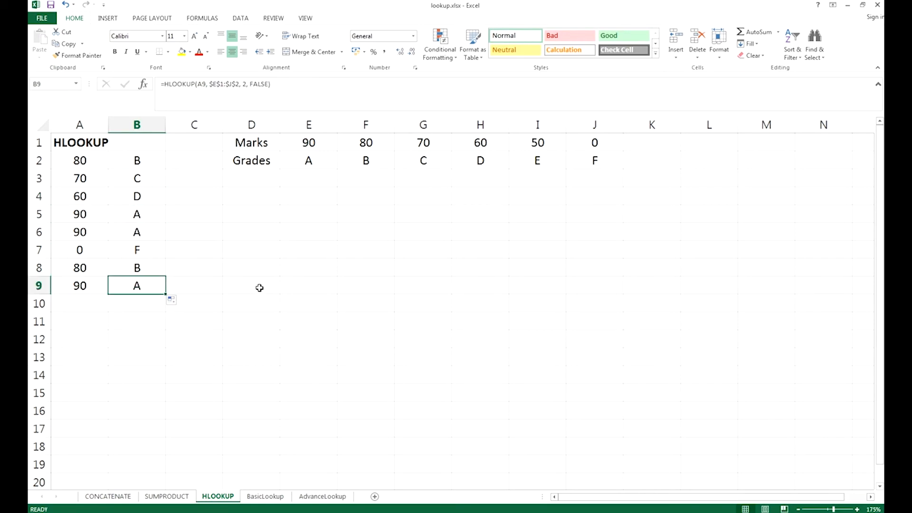